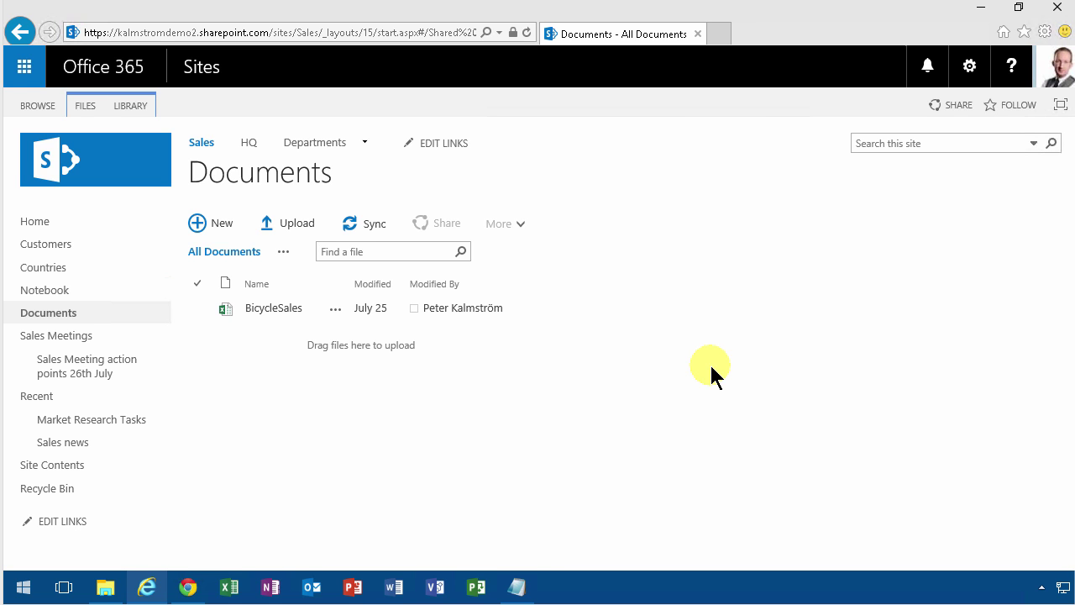
pyautogui.moveTo(221, 232)
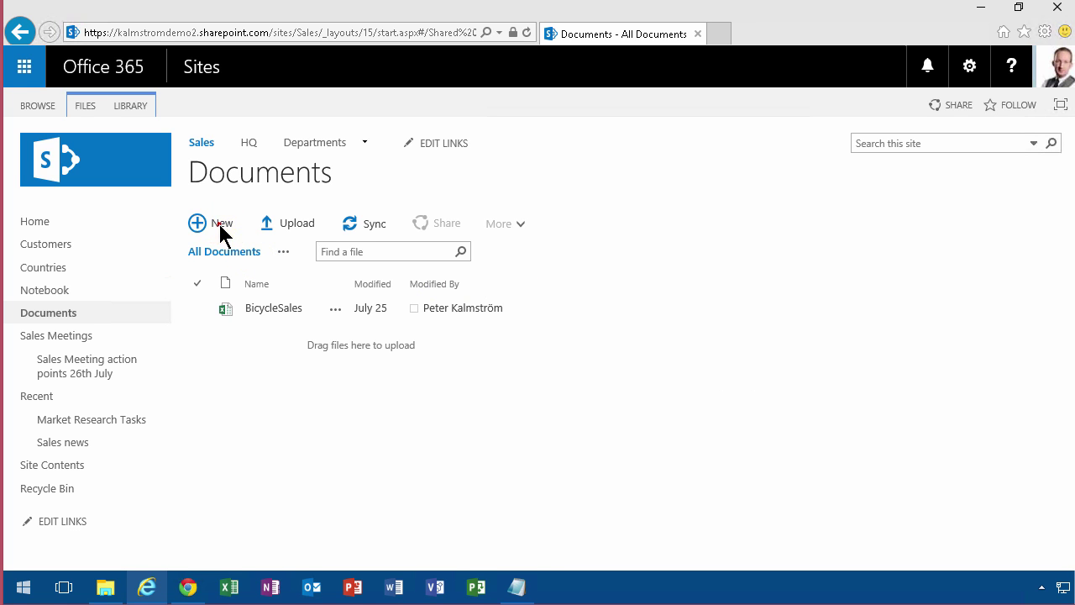
# - Create a new blank Word document from the Sales Documents library's New menu
pyautogui.click(212, 221)
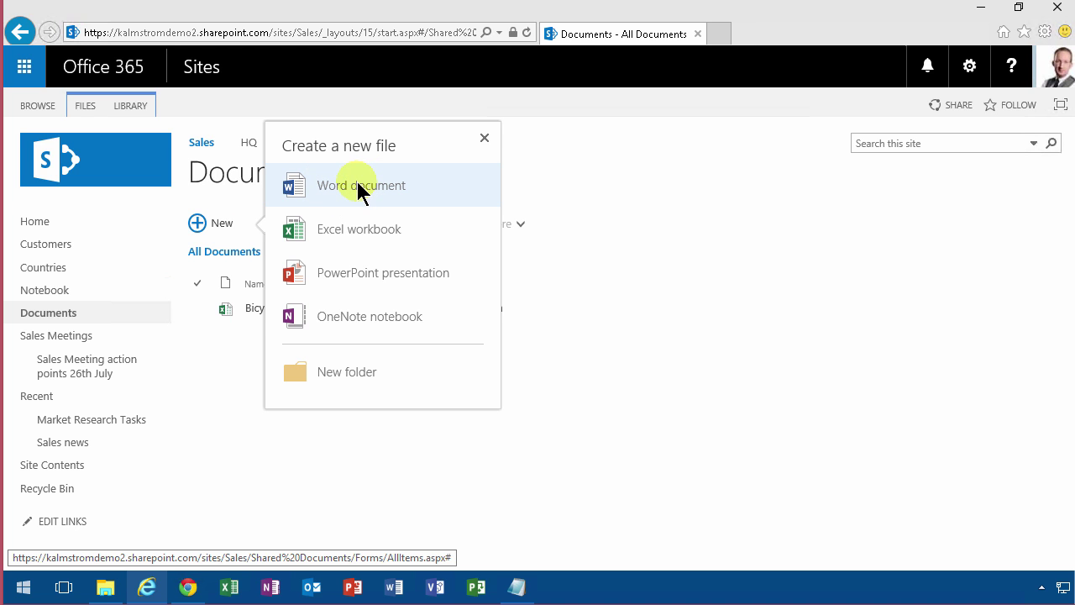
pyautogui.moveTo(349, 194)
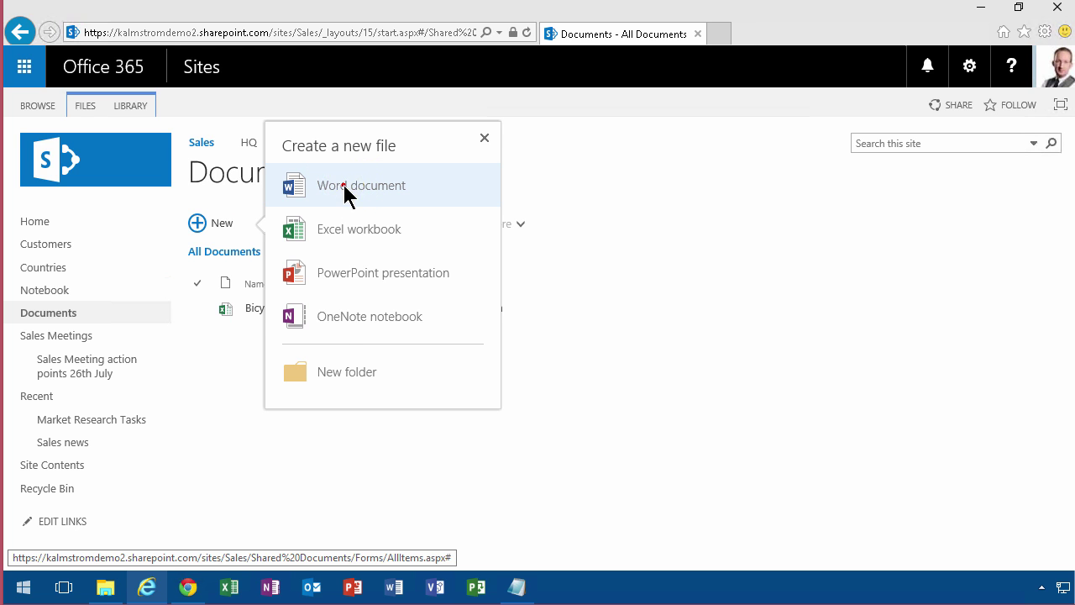
pyautogui.click(362, 185)
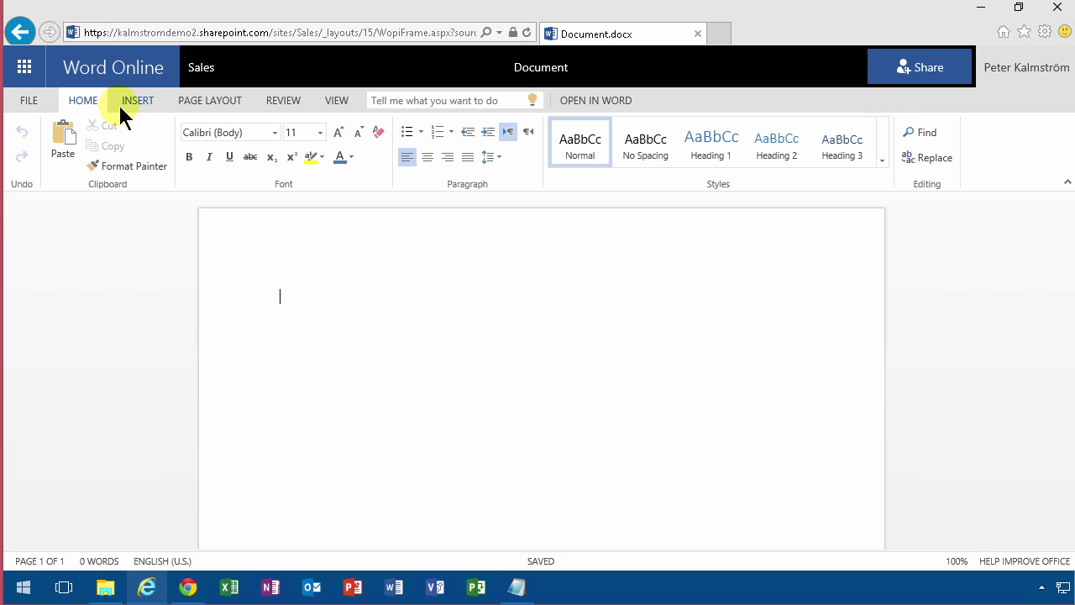
# - Glance at the Insert and Home ribbons, then return to the Sales library via the breadcrumb
pyautogui.click(138, 101)
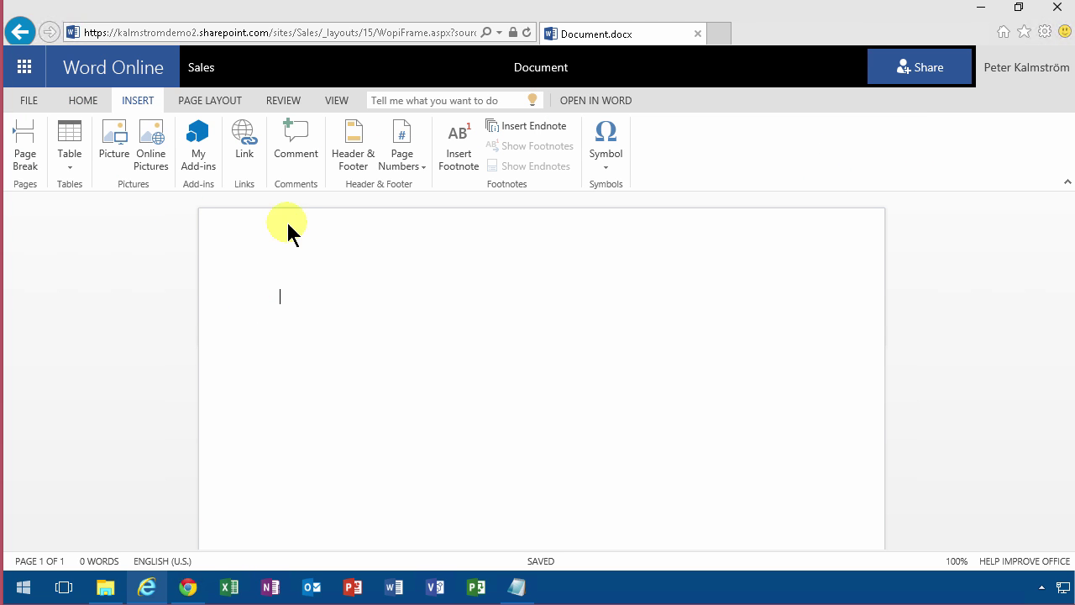
pyautogui.moveTo(310, 255)
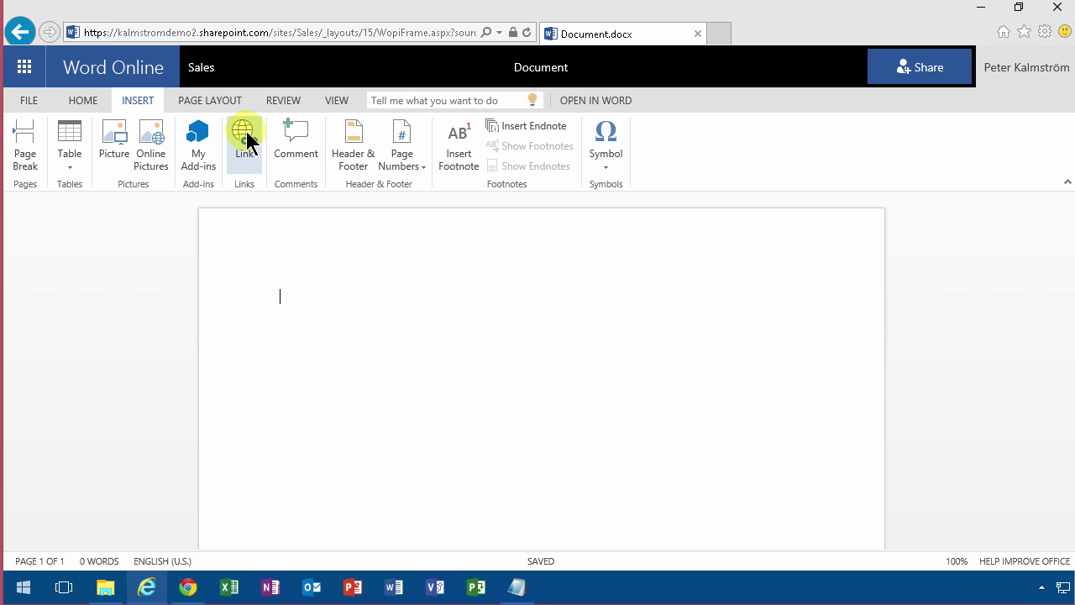
pyautogui.moveTo(304, 168)
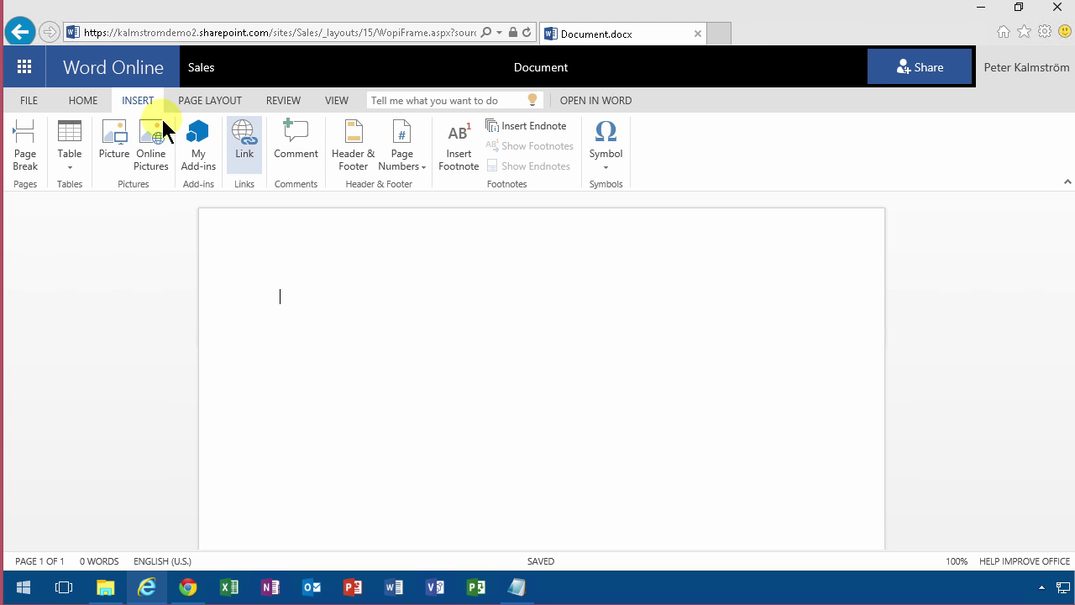
pyautogui.click(83, 101)
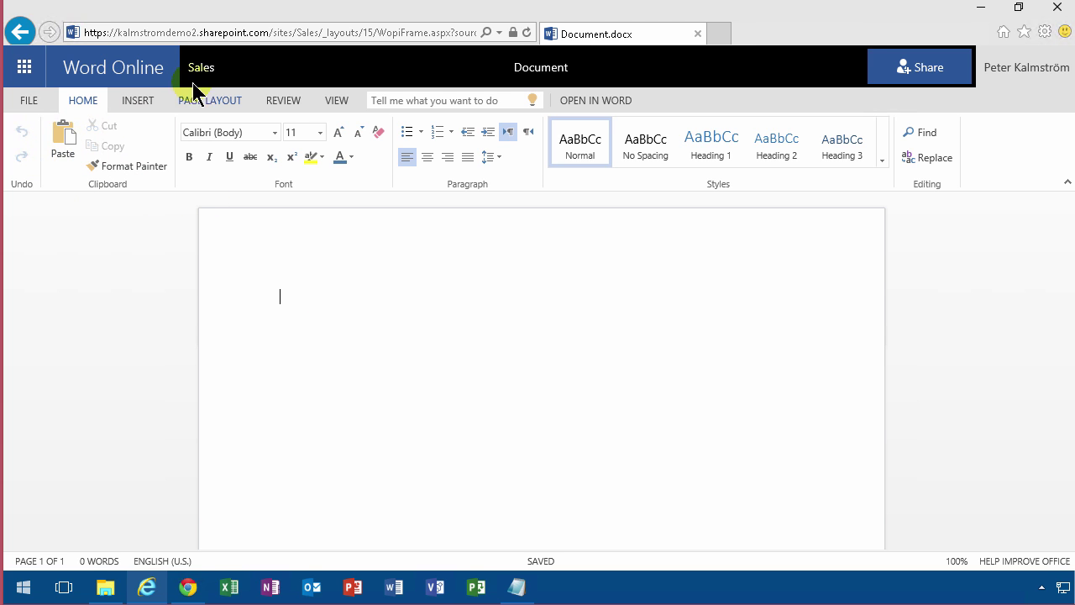
pyautogui.click(21, 32)
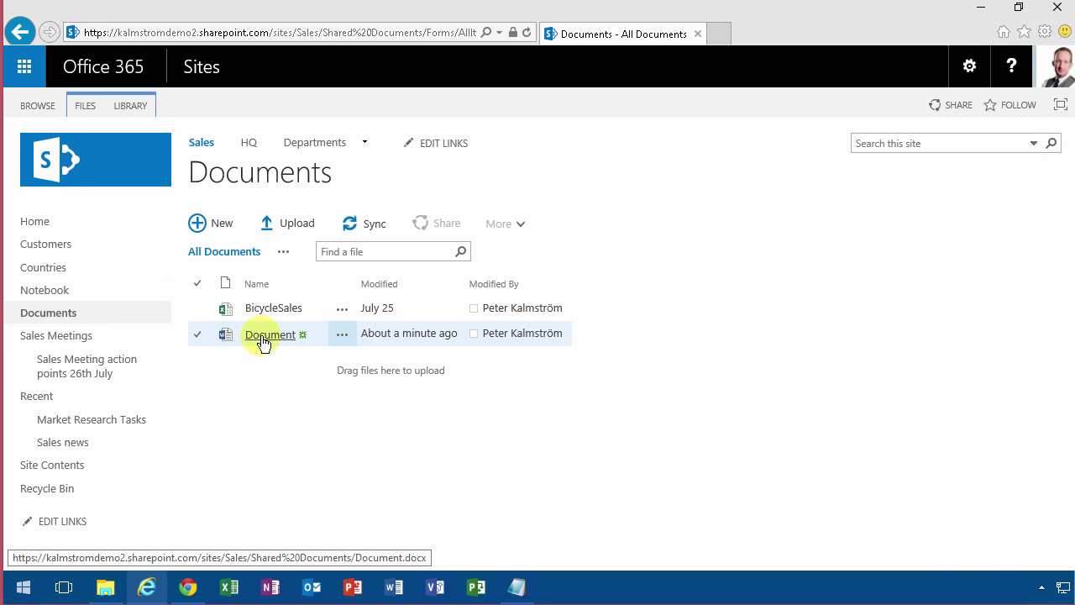
pyautogui.moveTo(284, 343)
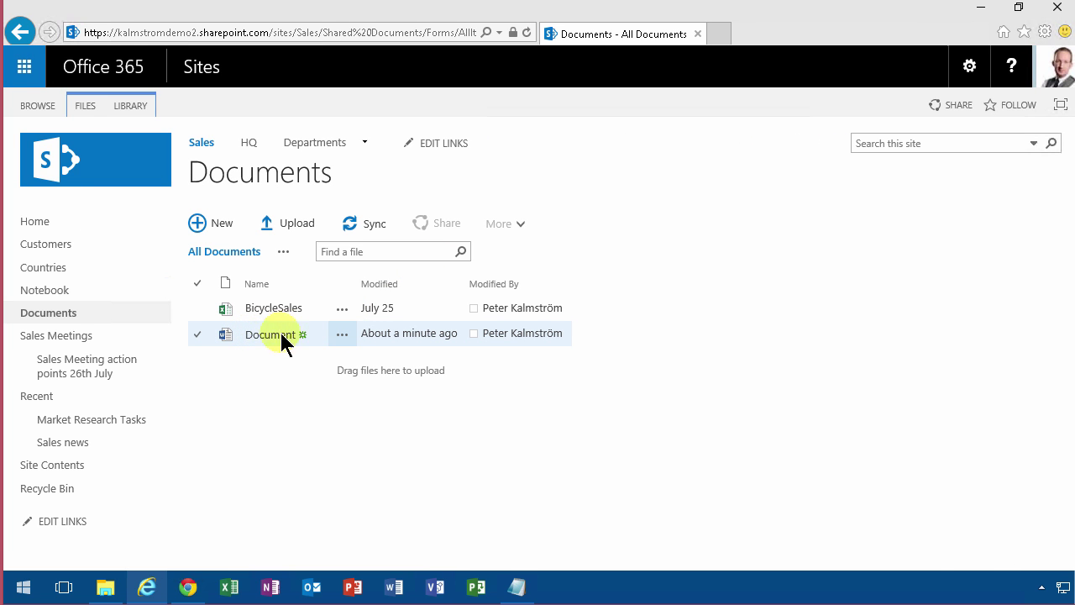
# - Reopen the saved Document and switch it into Edit in Word Online mode
pyautogui.click(268, 333)
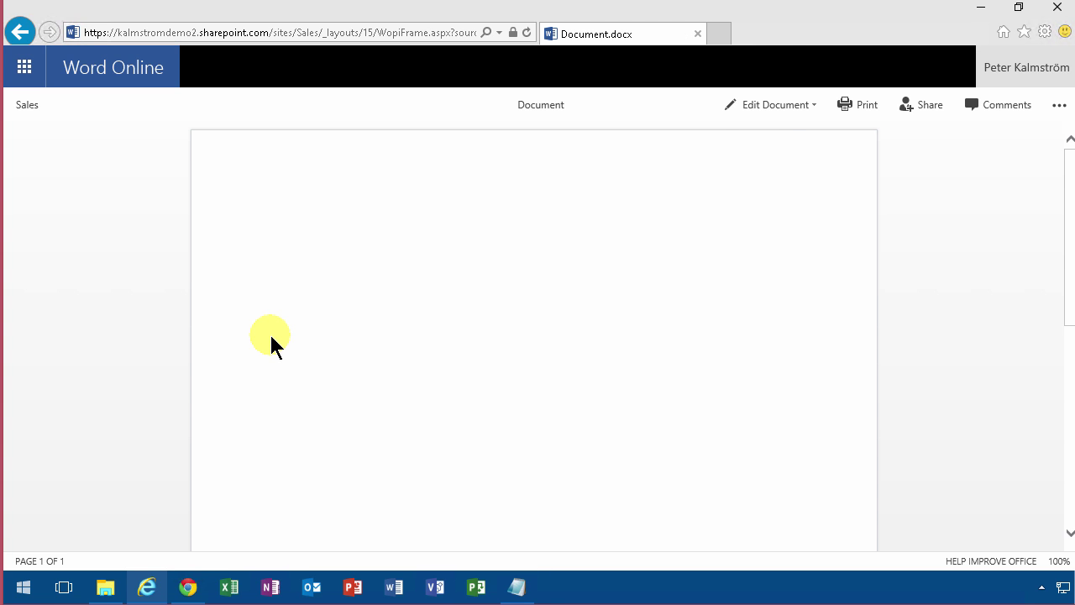
pyautogui.moveTo(787, 105)
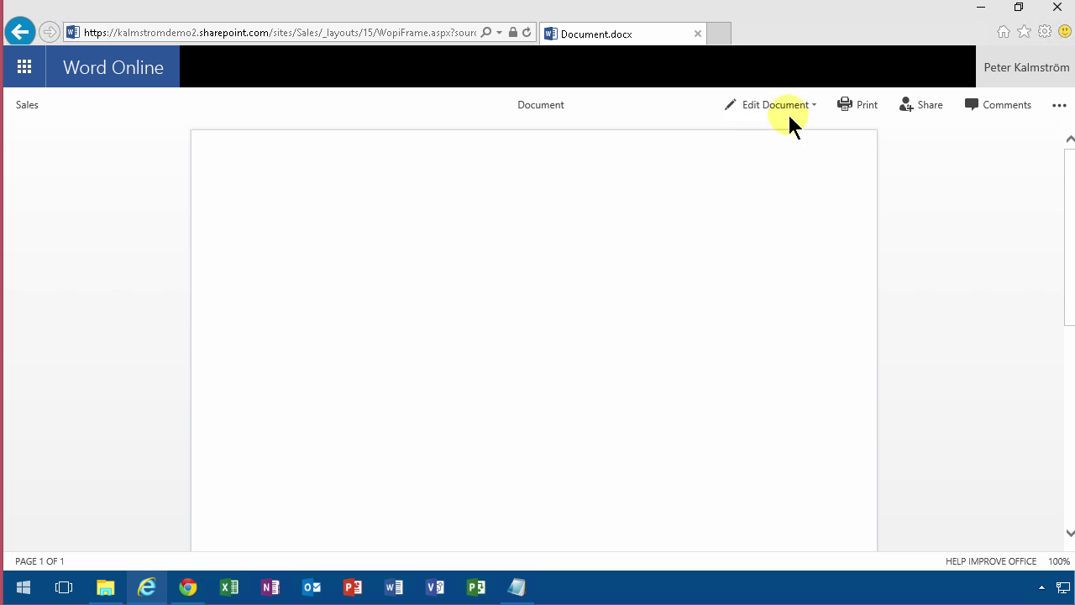
pyautogui.click(769, 105)
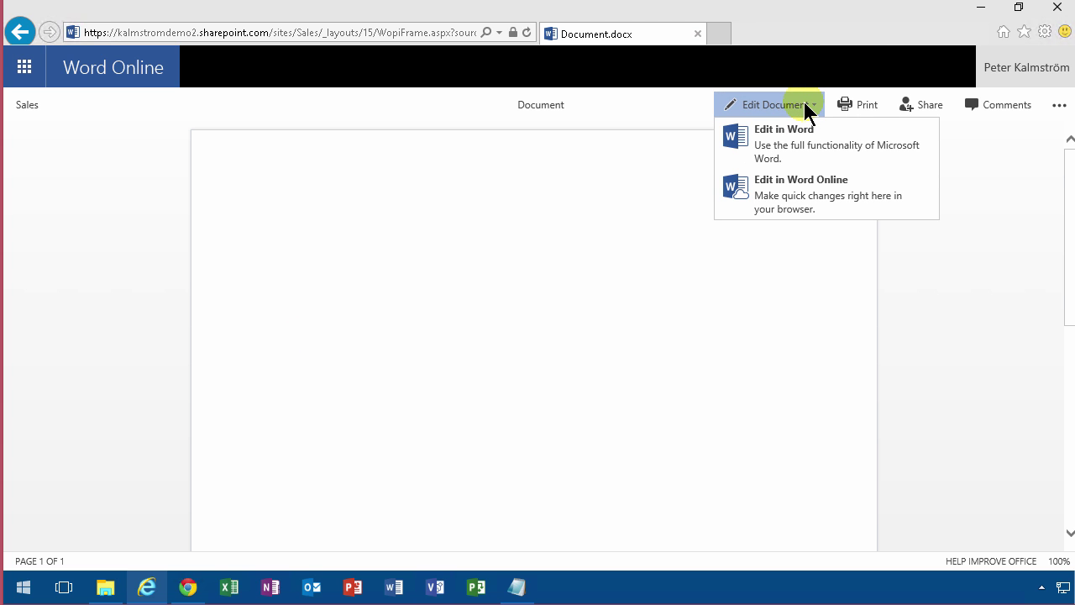
pyautogui.moveTo(789, 193)
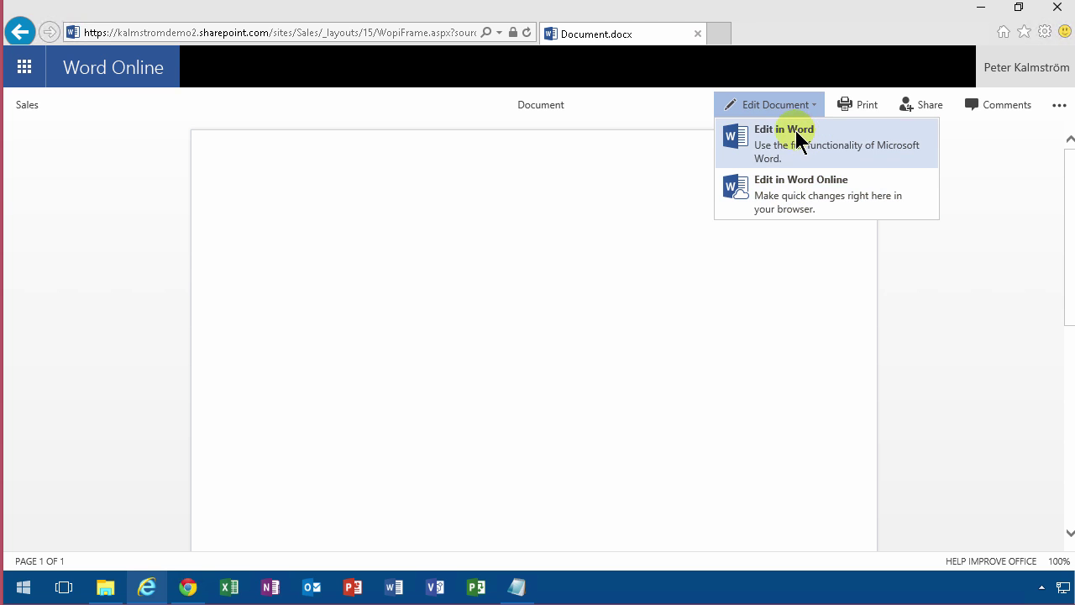
pyautogui.moveTo(796, 149)
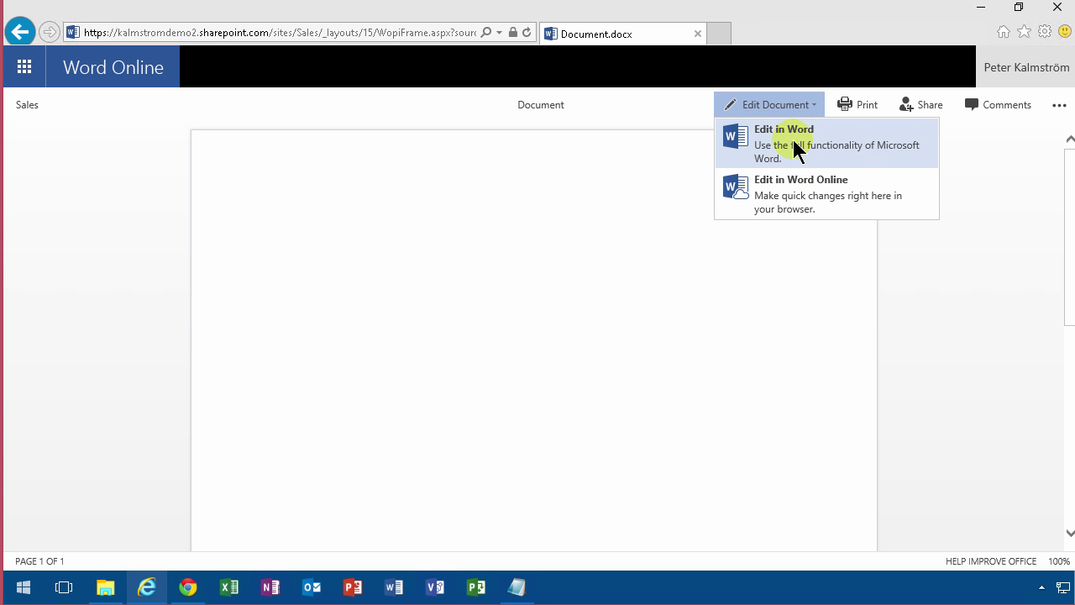
pyautogui.moveTo(792, 166)
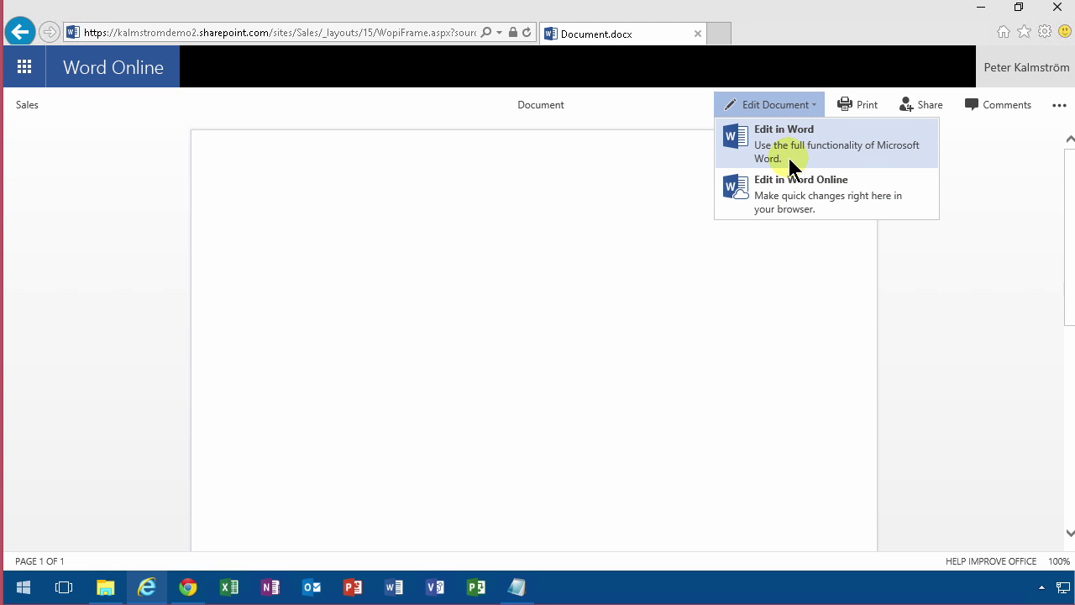
pyautogui.moveTo(789, 193)
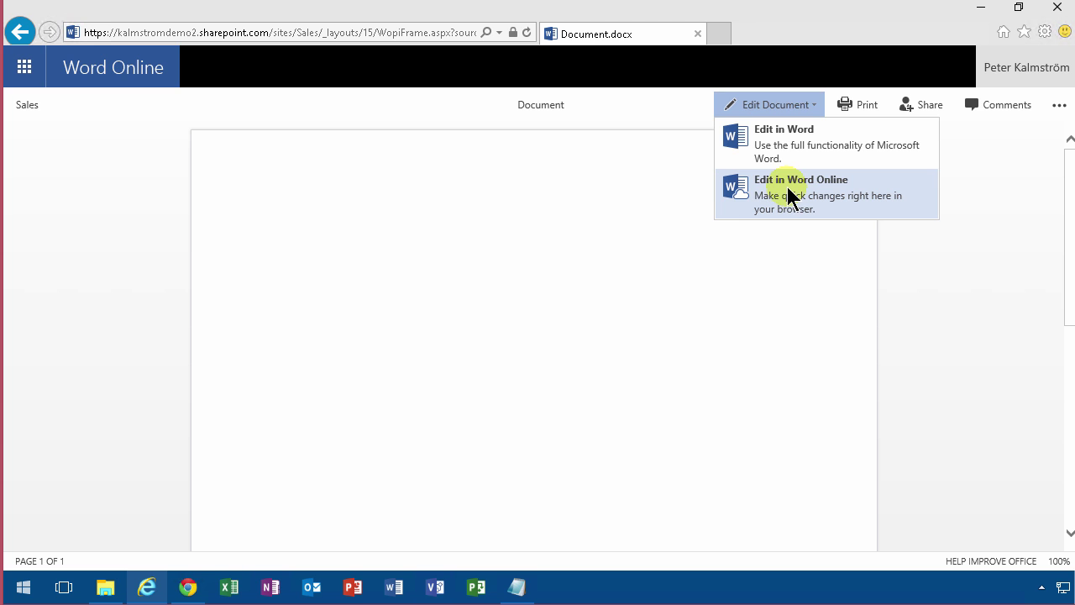
pyautogui.click(802, 195)
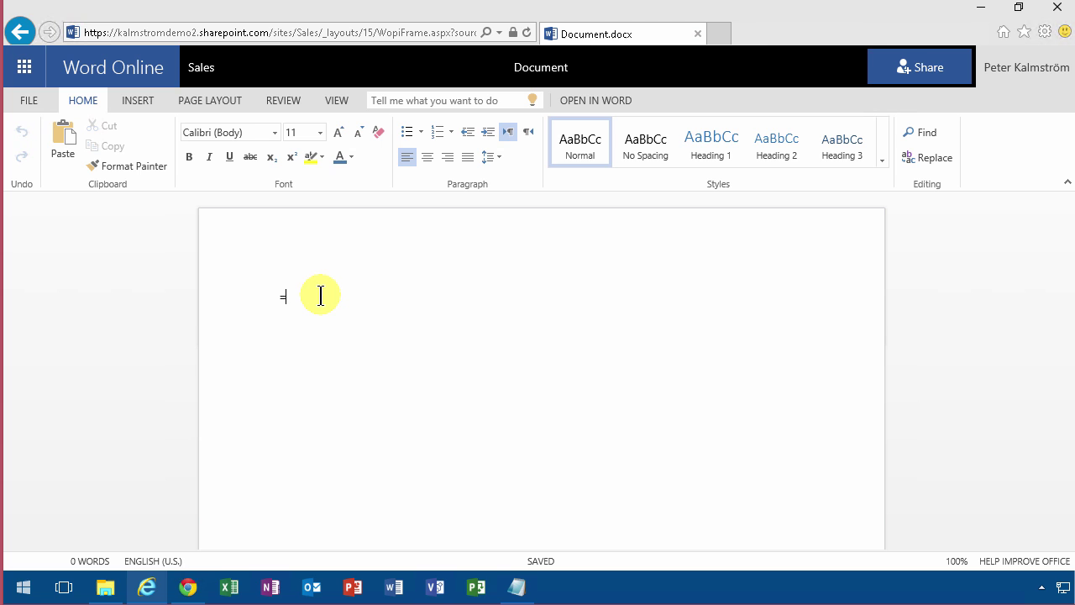
# - Fill the document with =rand sample paragraphs and highlight the last two in yellow
pyautogui.write('=rand')
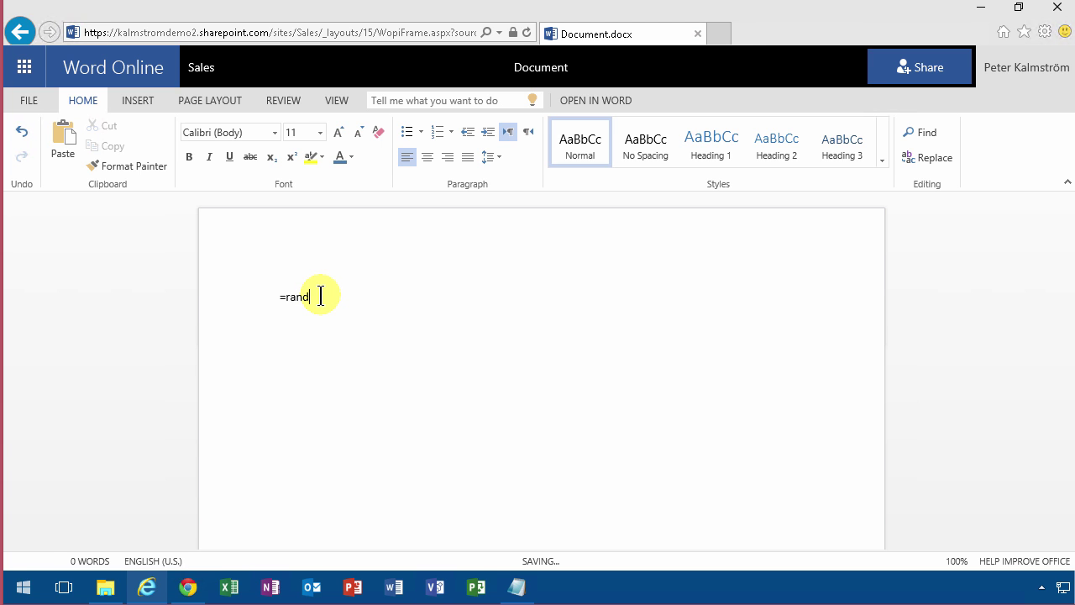
pyautogui.press('enter')
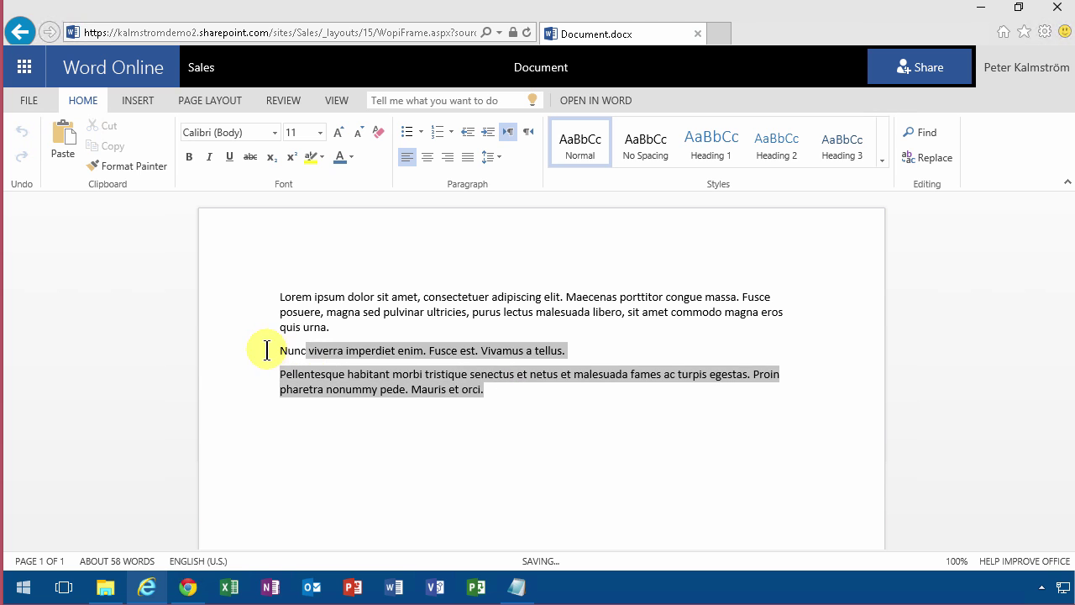
pyautogui.click(323, 158)
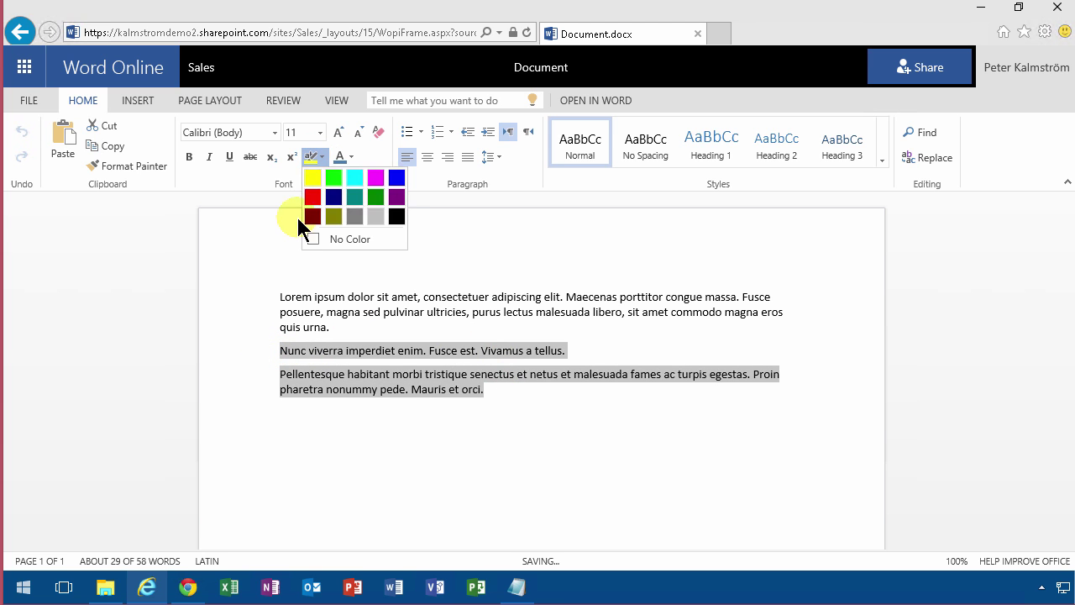
pyautogui.click(312, 179)
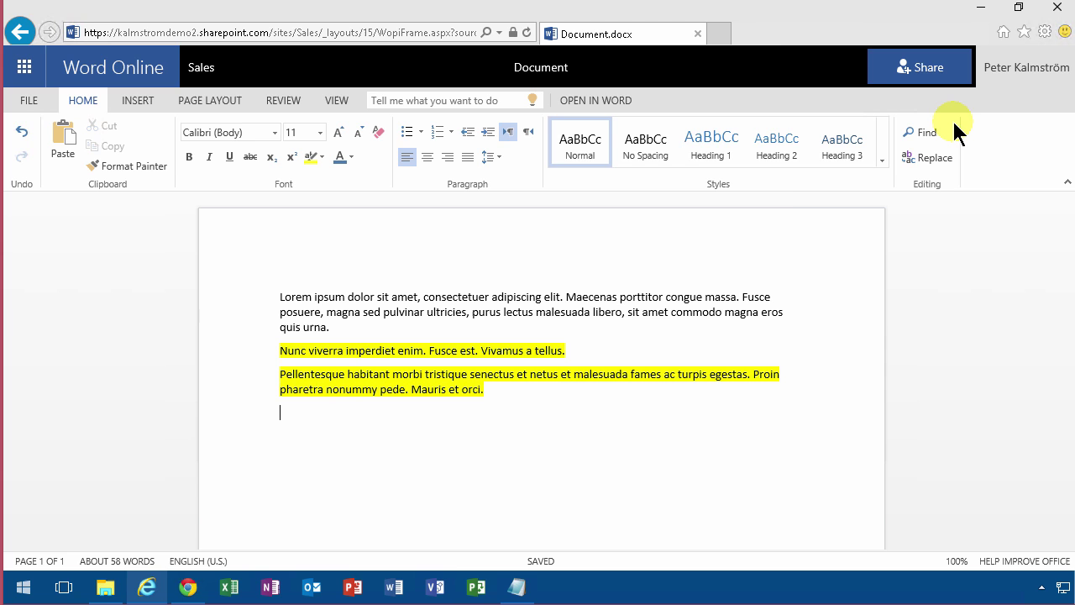
pyautogui.moveTo(811, 173)
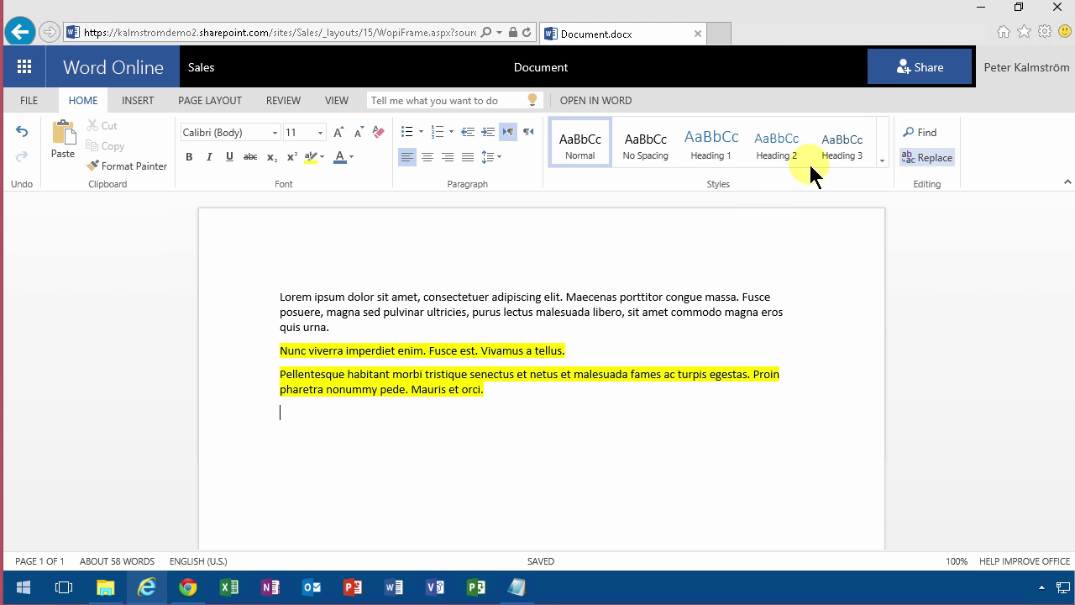
pyautogui.moveTo(756, 222)
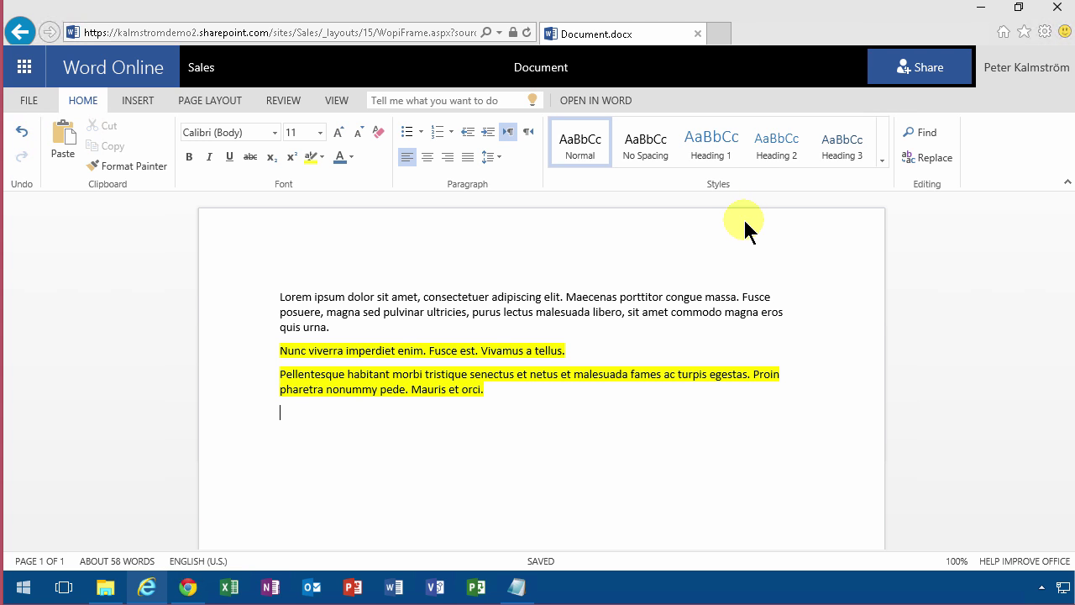
pyautogui.moveTo(739, 234)
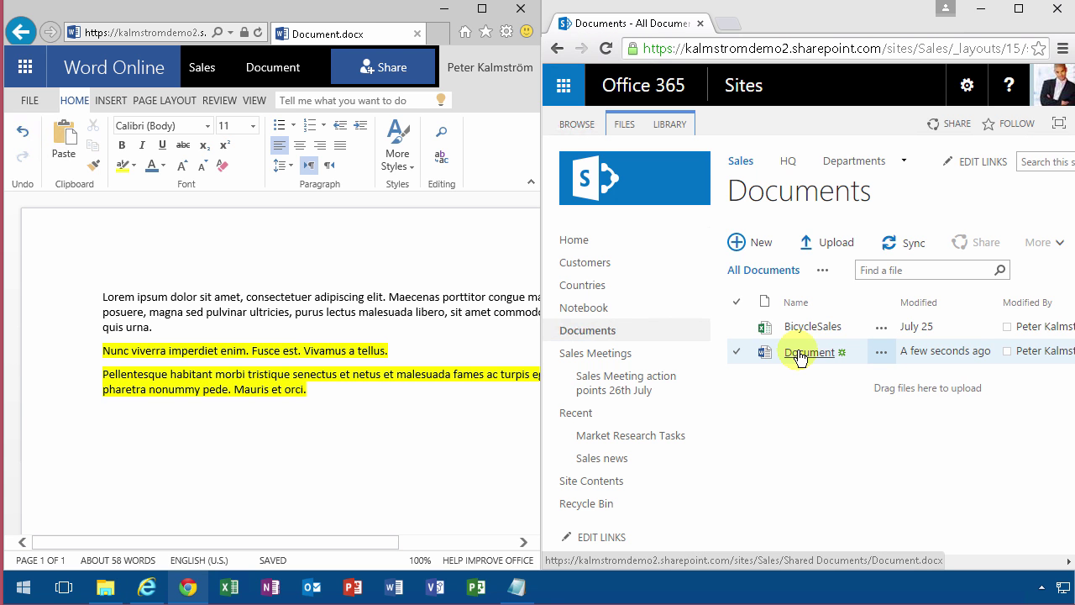
# - As the second user, edit Document in Word Online and change the selected paragraphs' highlight colour
pyautogui.click(806, 351)
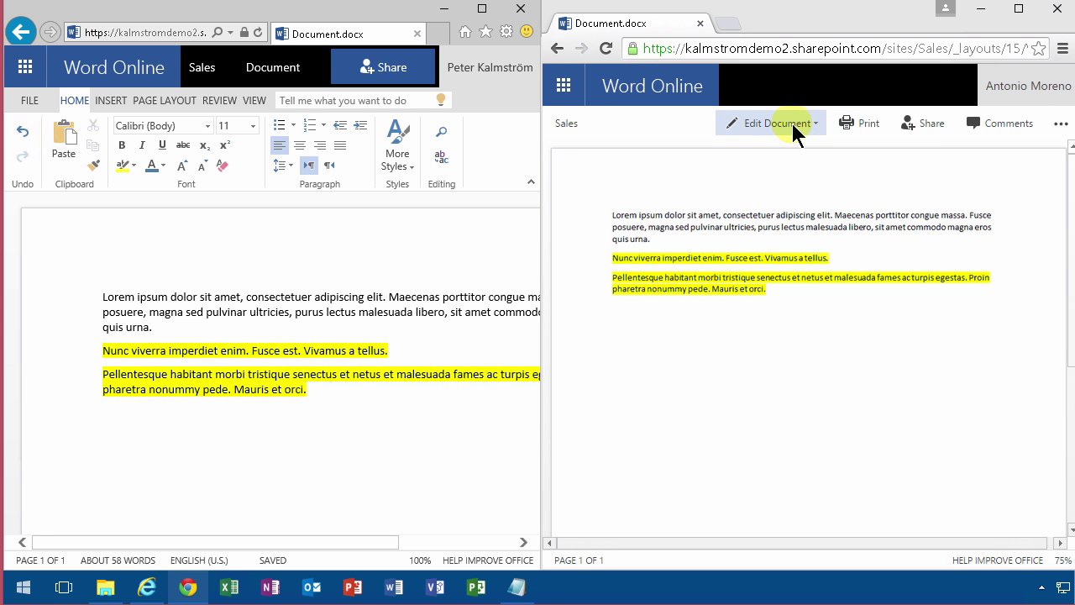
pyautogui.click(770, 123)
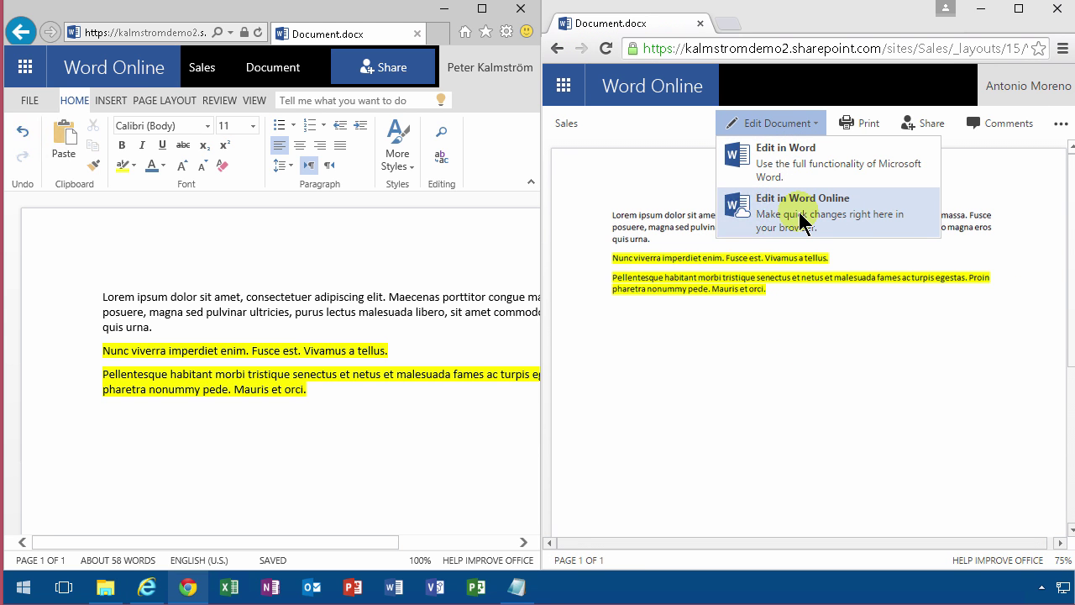
pyautogui.click(803, 212)
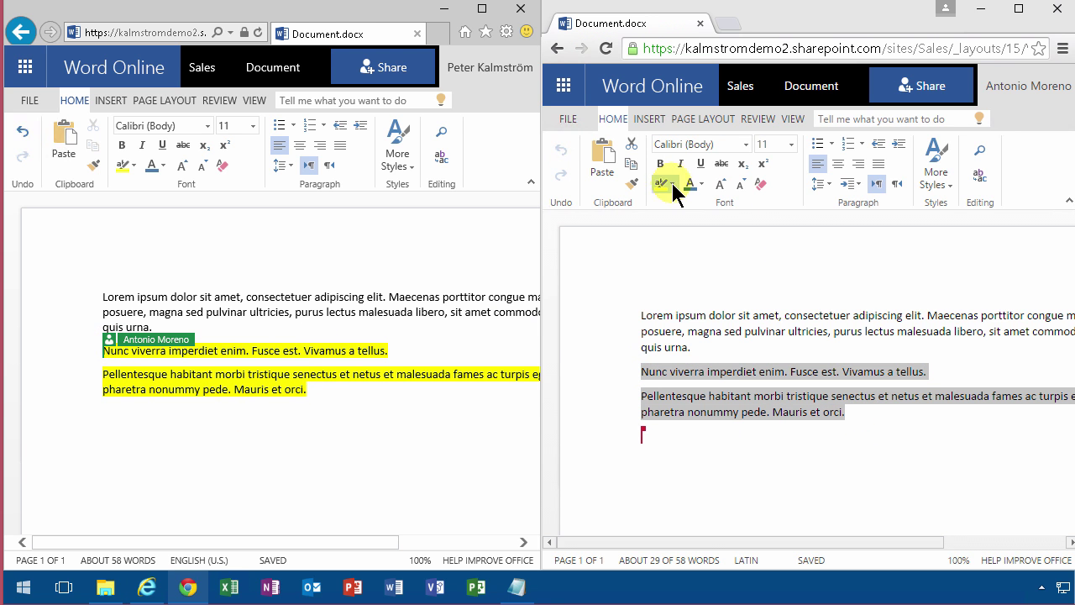
pyautogui.click(680, 183)
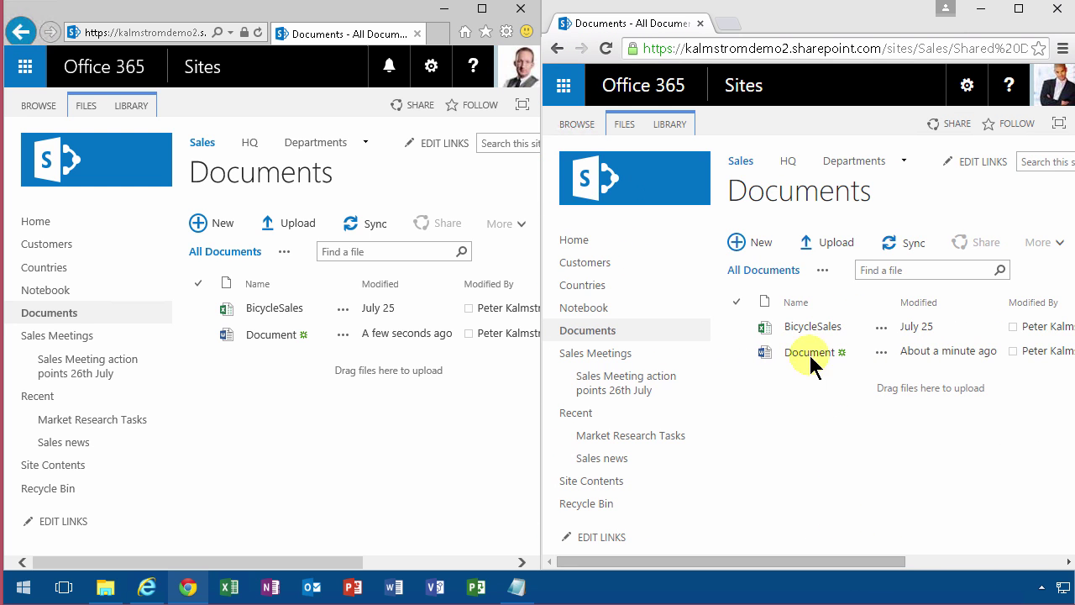
# - View the Document's properties without saving, then reopen it showing the green highlights
pyautogui.click(807, 351)
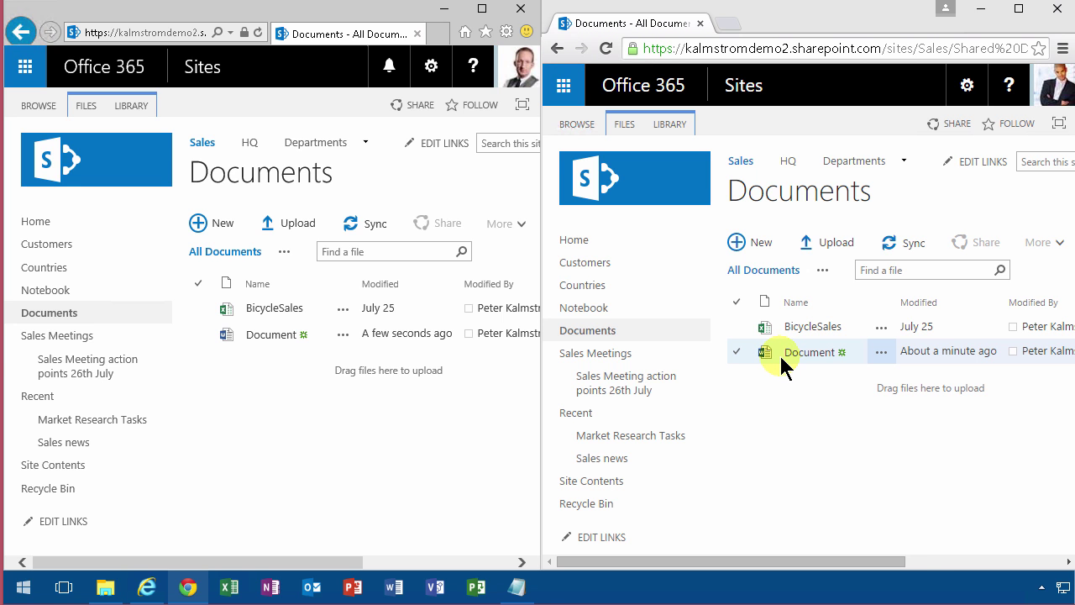
pyautogui.moveTo(921, 545)
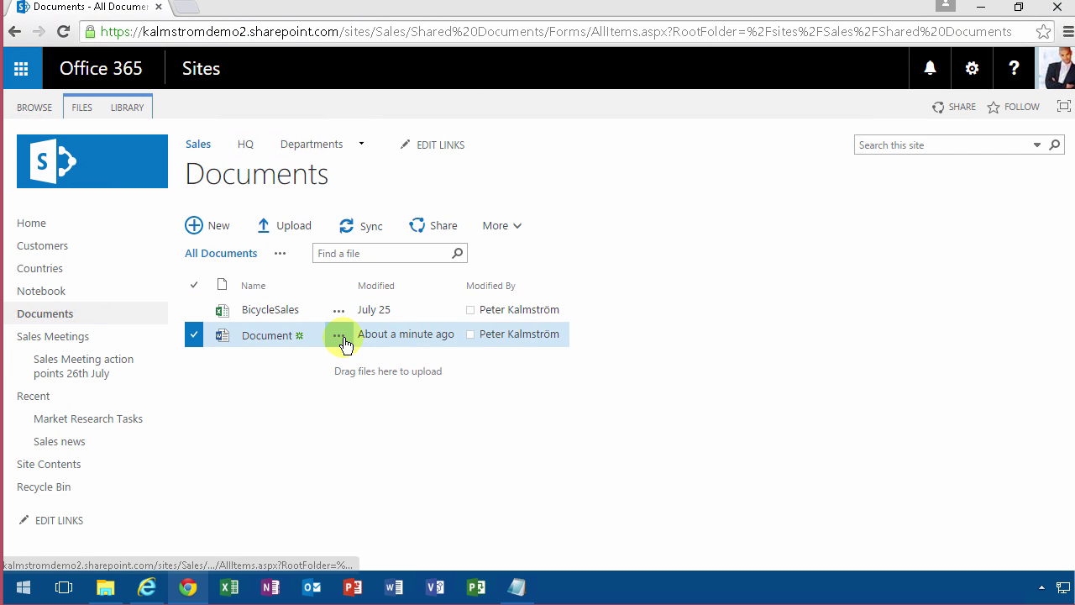
pyautogui.click(339, 334)
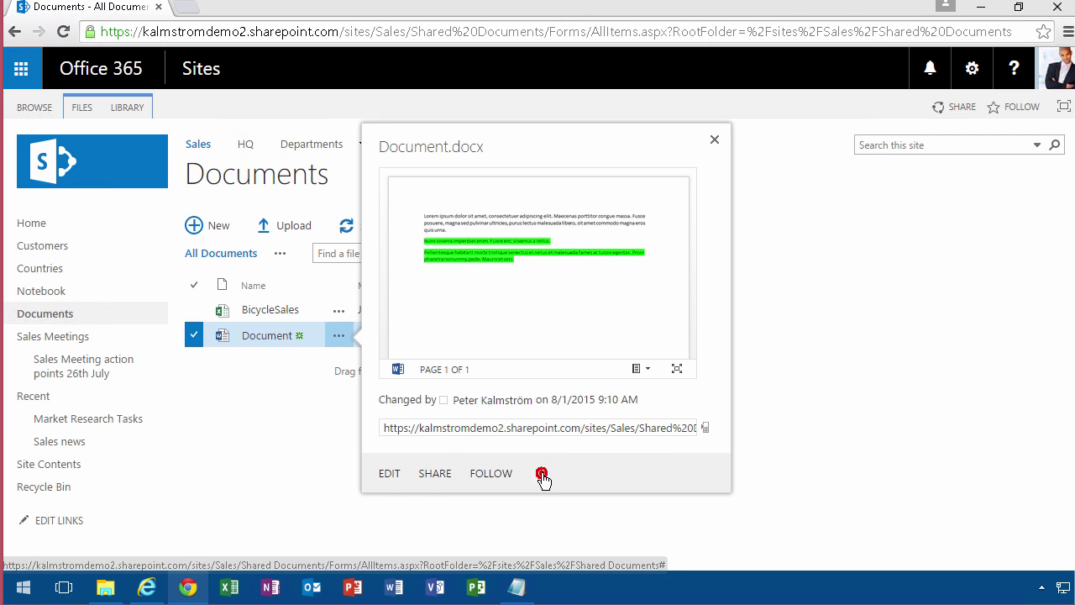
pyautogui.click(542, 474)
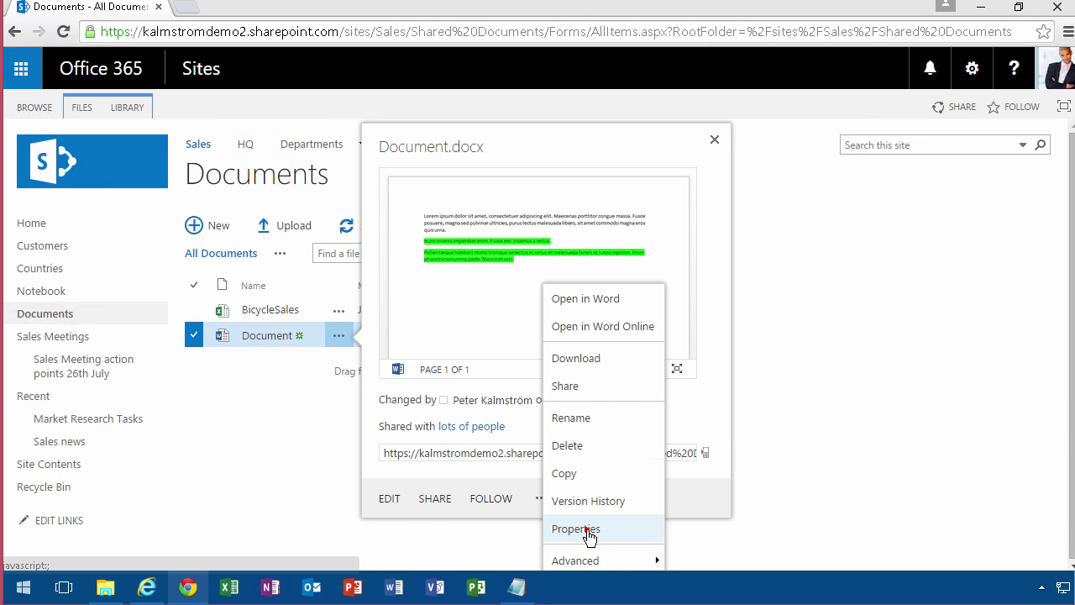
pyautogui.click(575, 528)
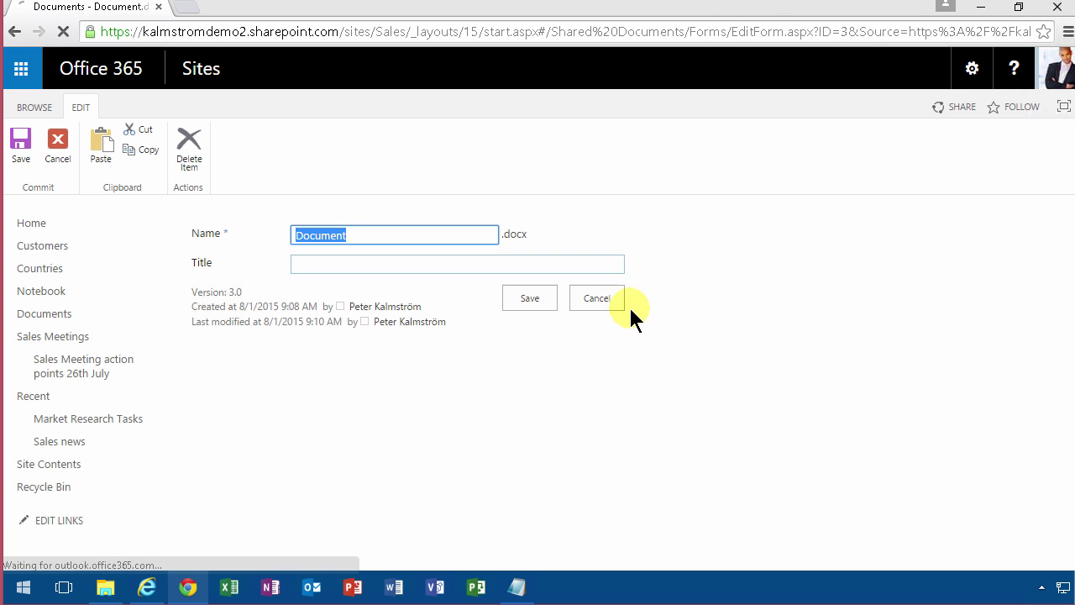
pyautogui.click(596, 299)
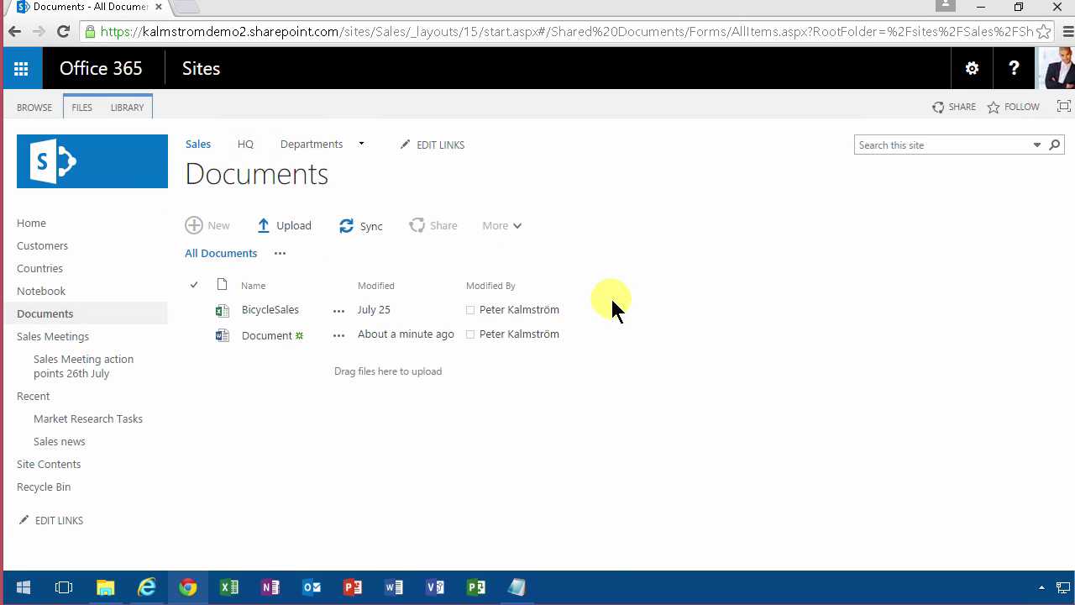
pyautogui.click(266, 336)
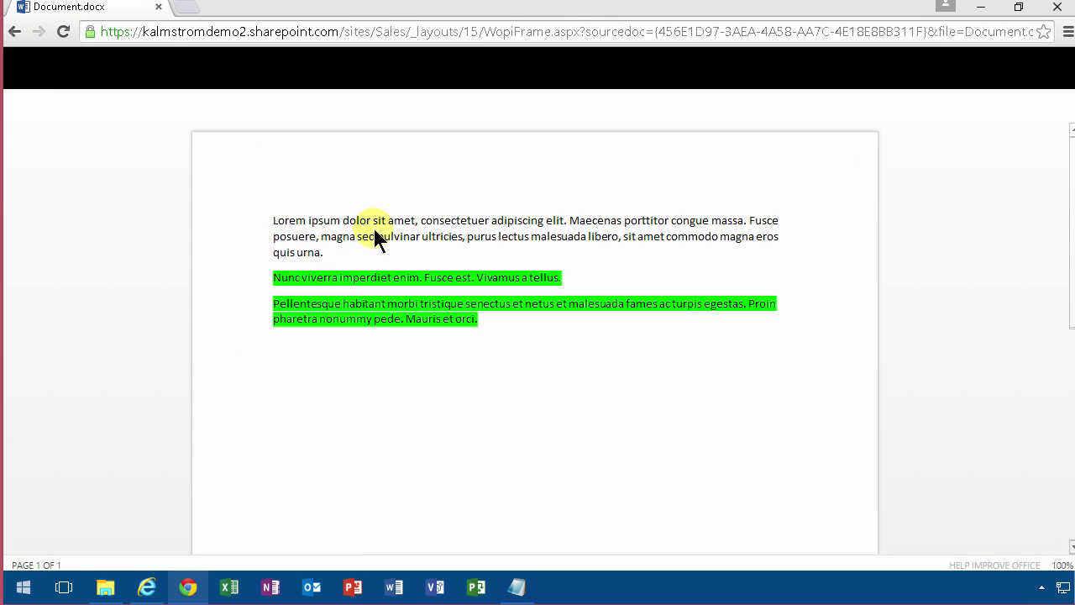
# - Rename the file to 'Example Document' through File > Save As > Rename in Word Online
pyautogui.click(771, 106)
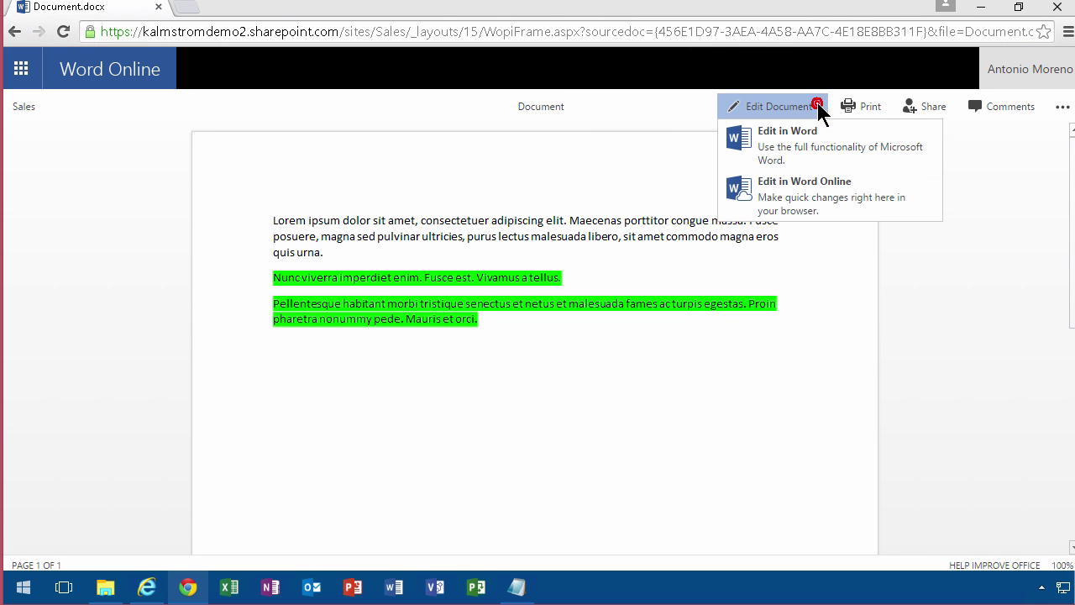
pyautogui.click(802, 182)
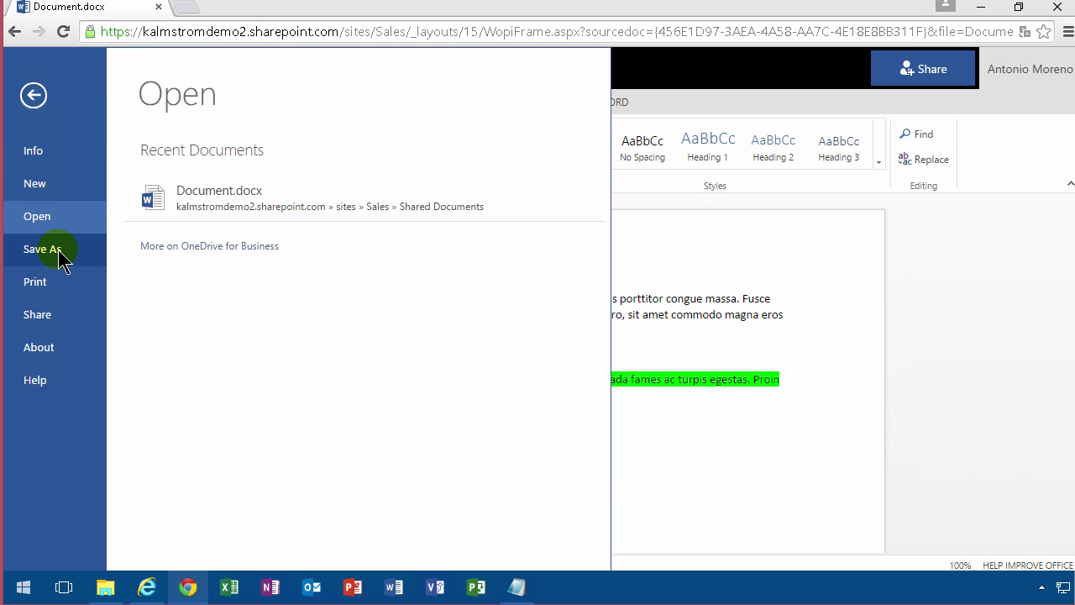
pyautogui.click(42, 248)
pyautogui.write('E')
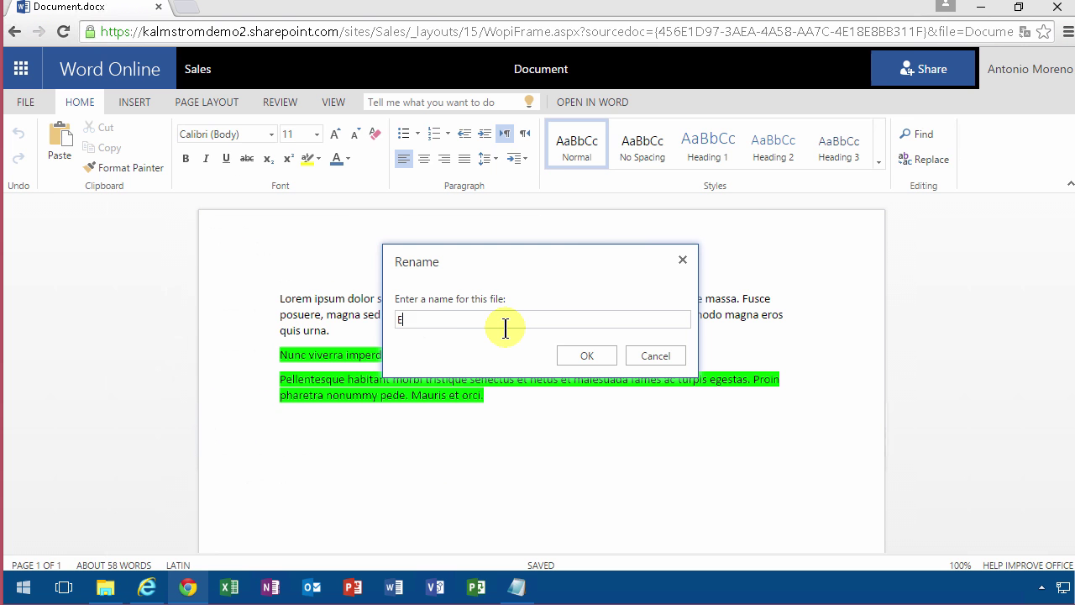
pyautogui.write('xample Docume')
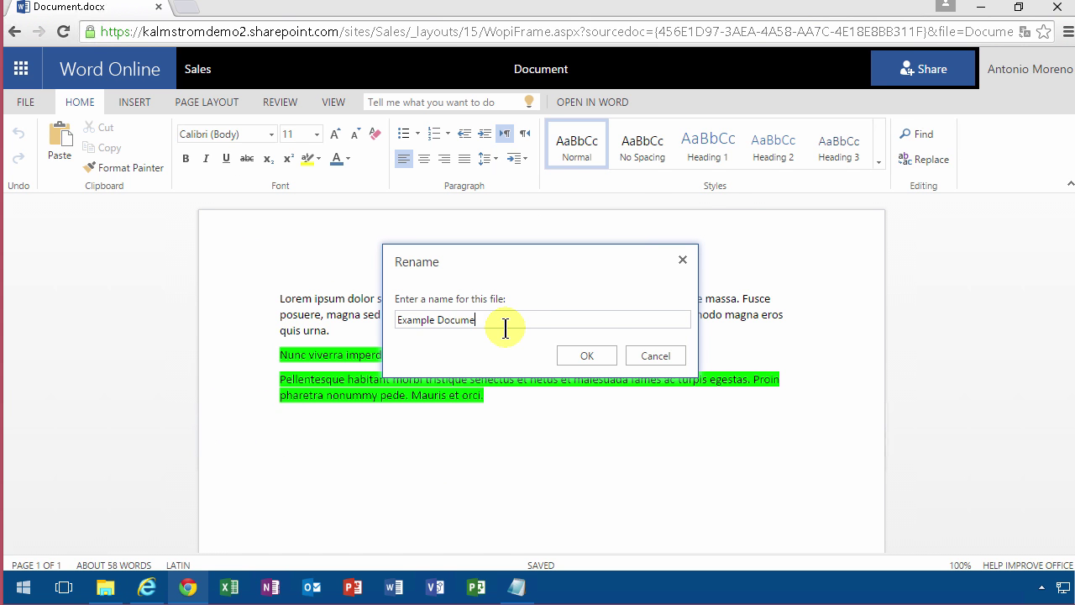
pyautogui.click(586, 356)
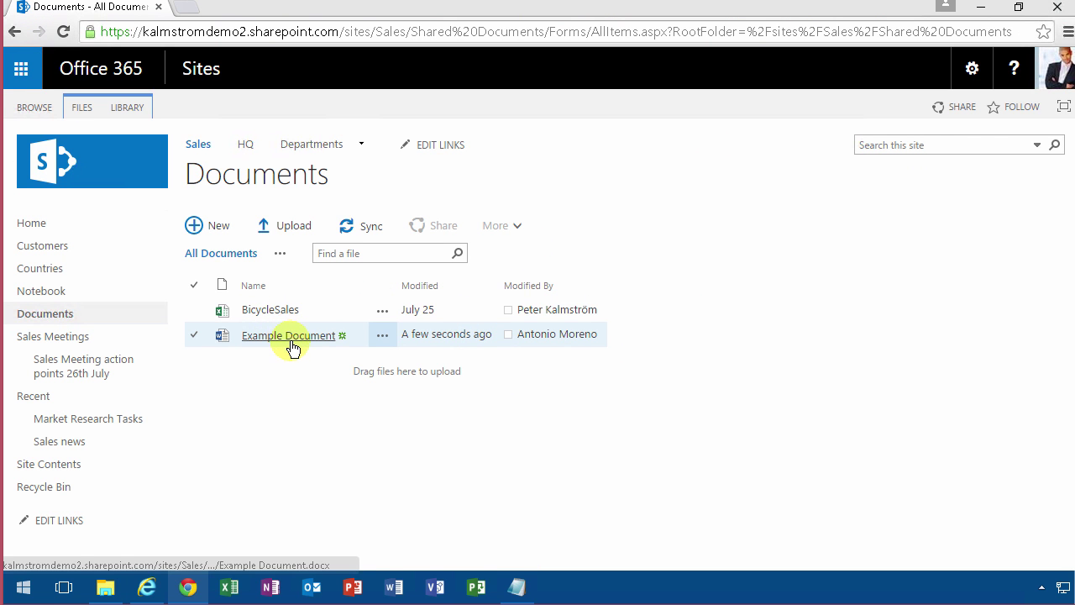
pyautogui.click(289, 335)
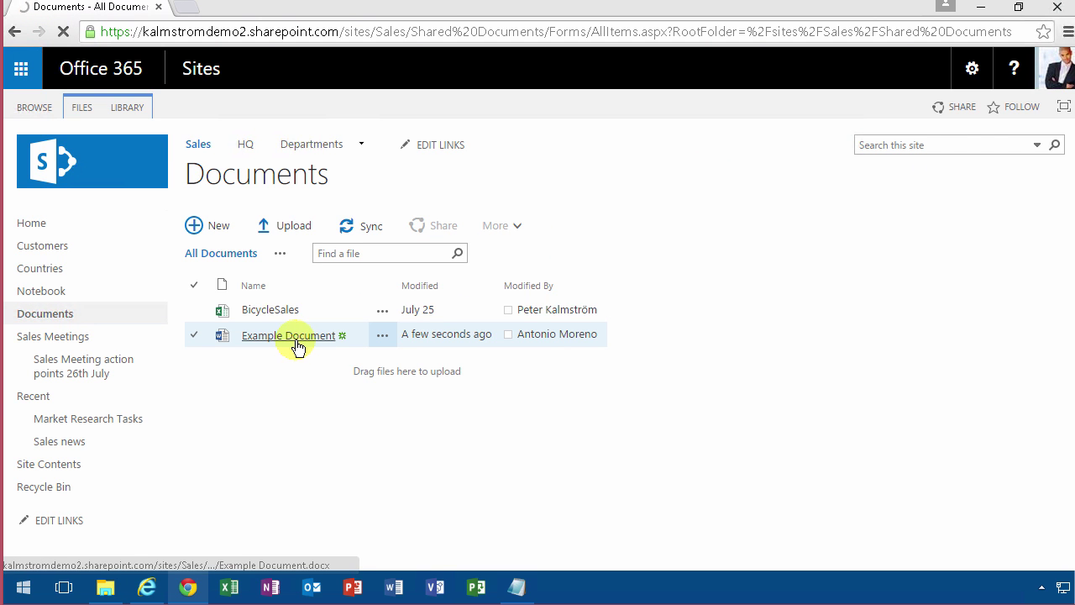
pyautogui.click(287, 336)
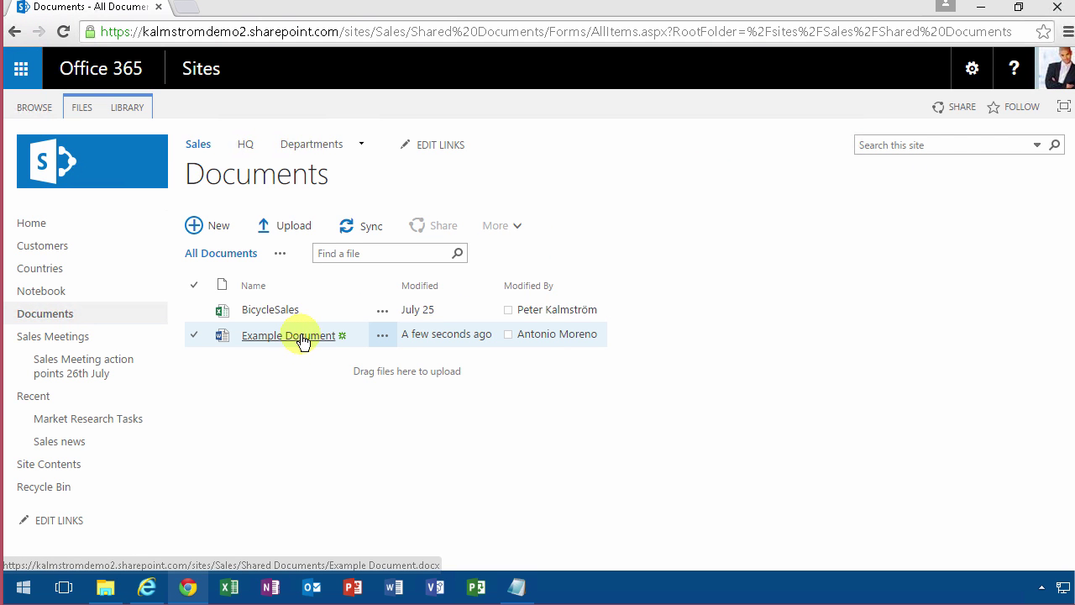
pyautogui.moveTo(334, 336)
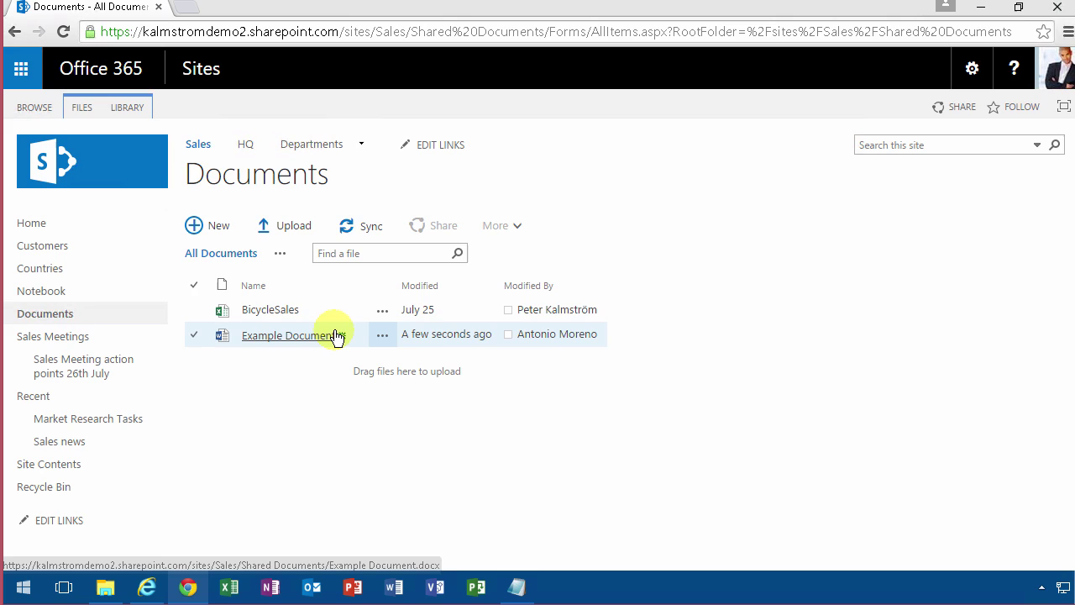